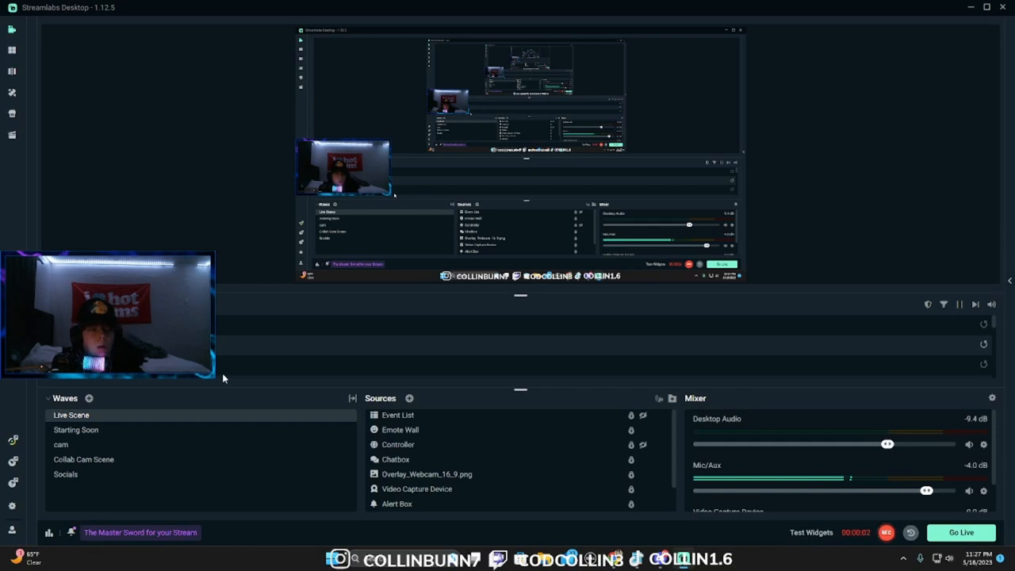
pyautogui.moveTo(214, 241)
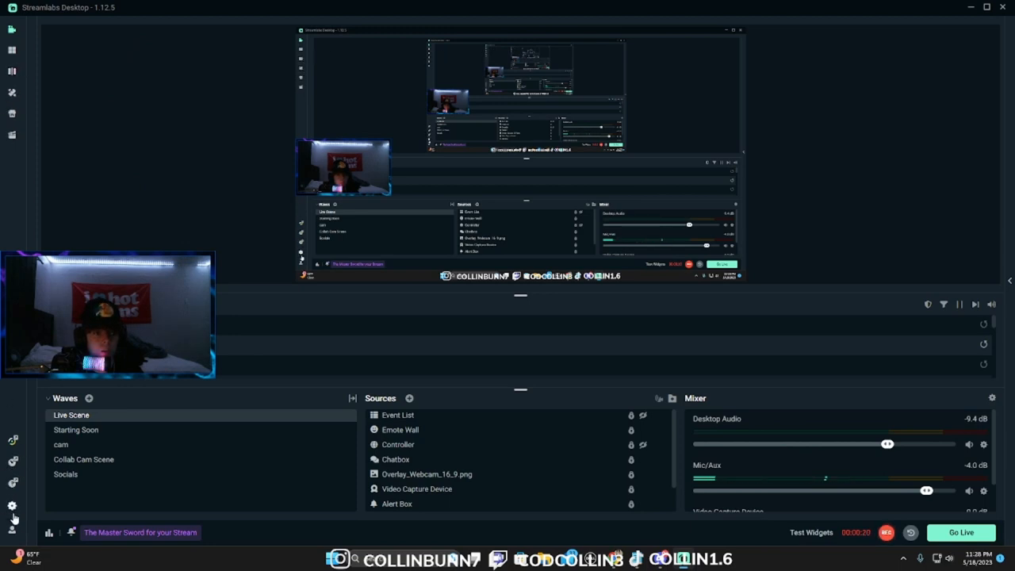
# Show the Hotkeys settings scrolled to the Scenes section listing each scene
pyautogui.click(12, 506)
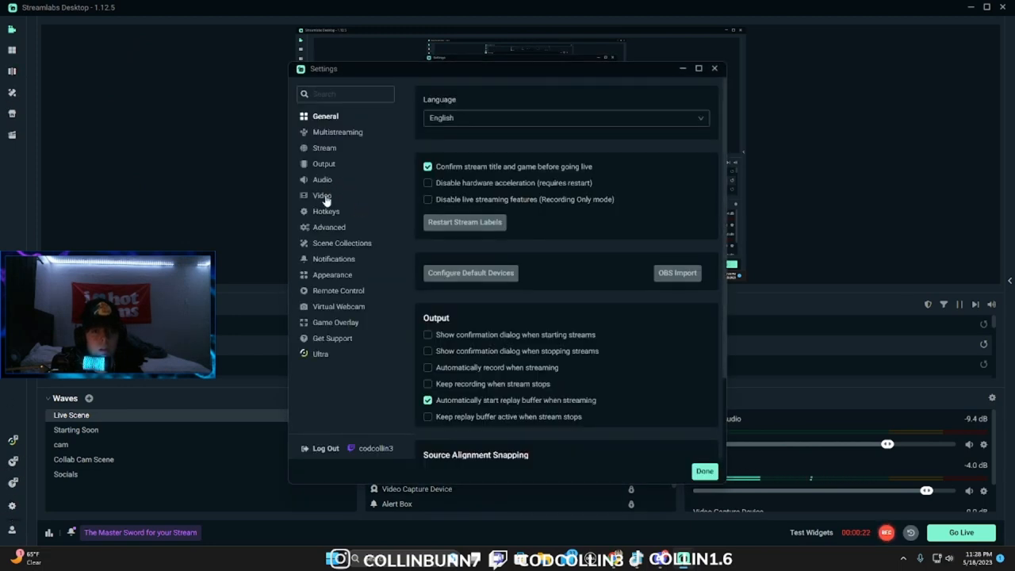
pyautogui.click(327, 211)
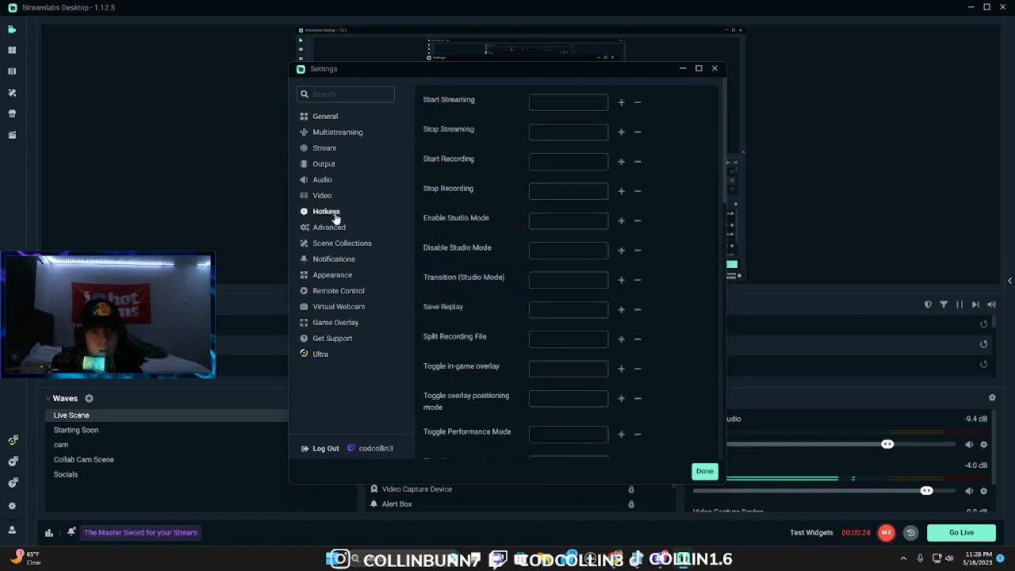
pyautogui.scroll(-3)
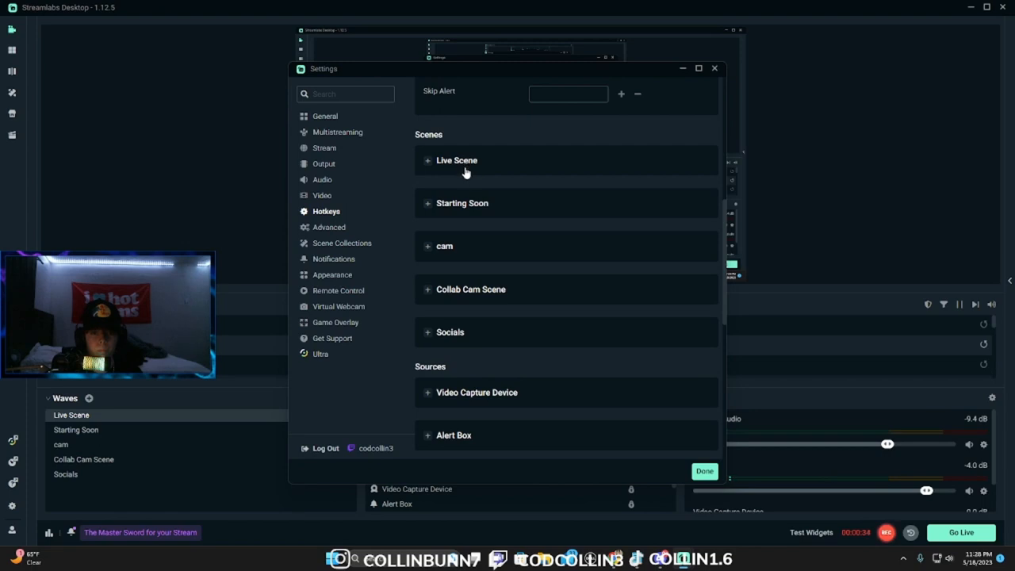
# Assign Numpad1 to Live Scene and Numpad2 to Starting Soon as scene-switch hotkeys, then return to the editor
pyautogui.click(428, 159)
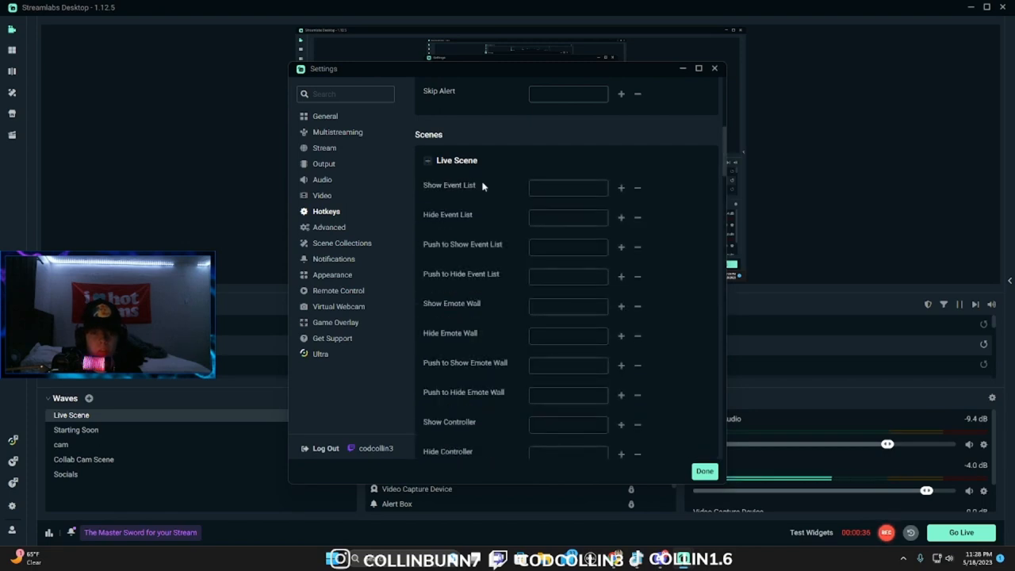
pyautogui.scroll(-3)
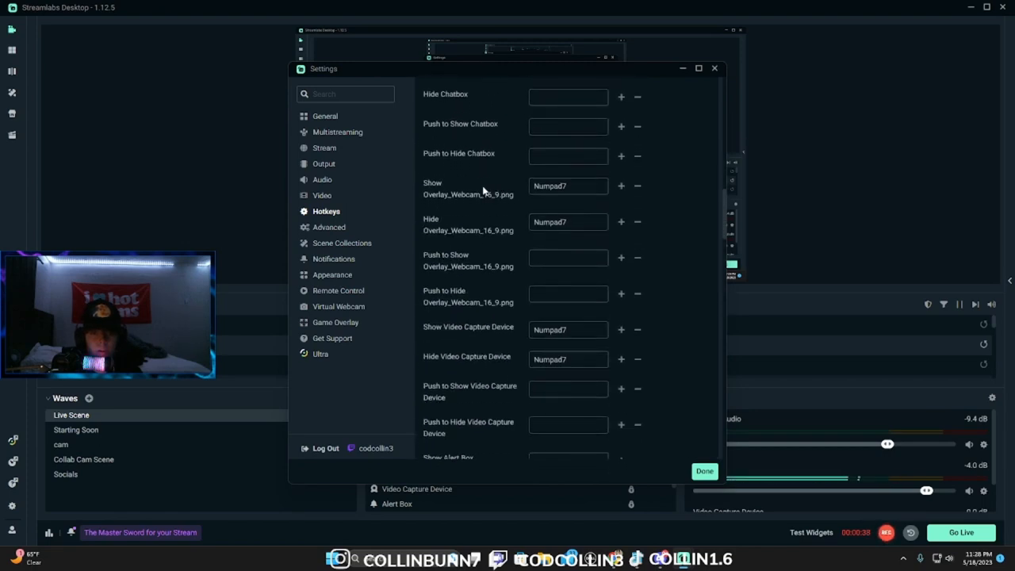
pyautogui.scroll(-3)
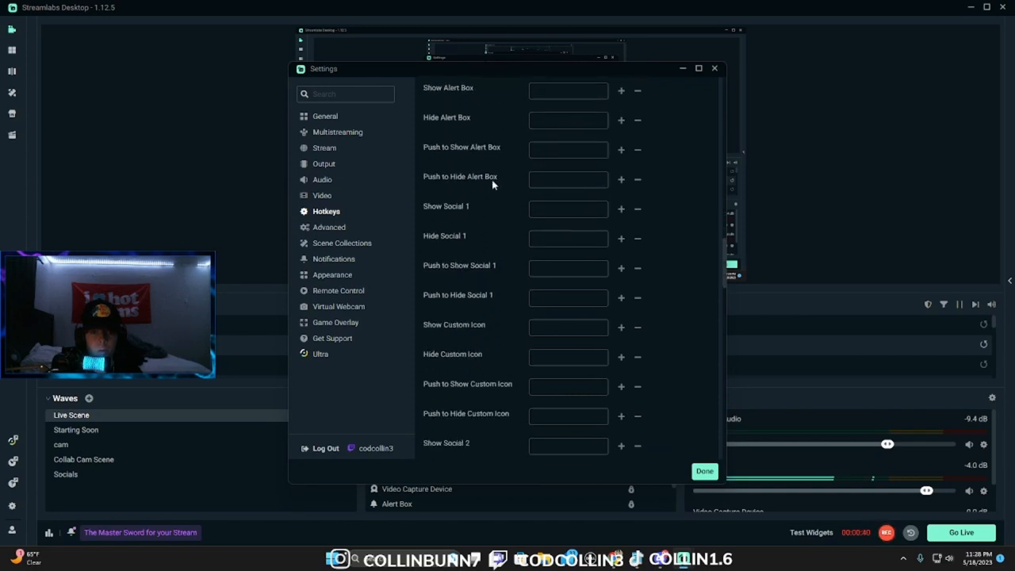
pyautogui.scroll(-3)
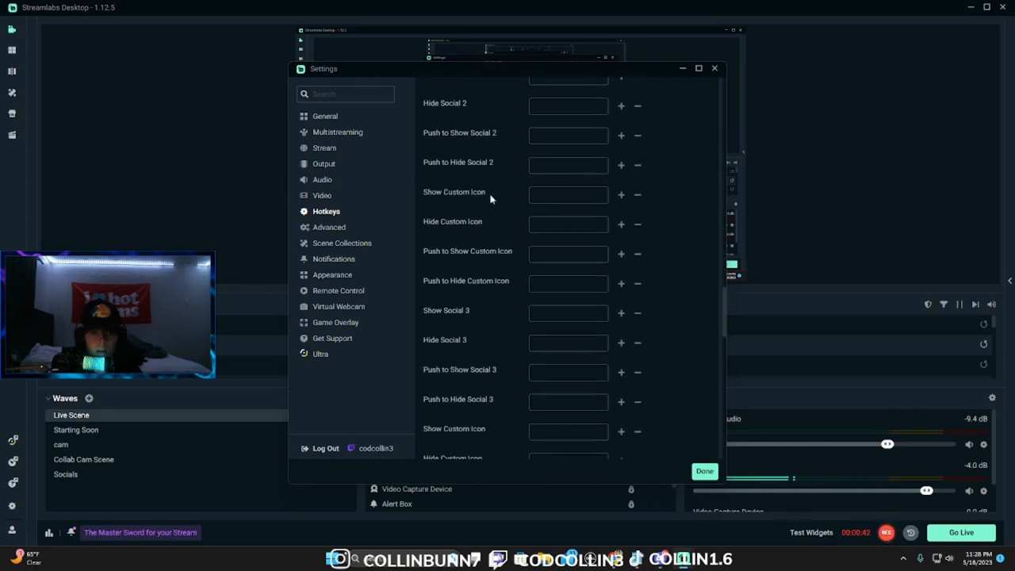
pyautogui.scroll(-3)
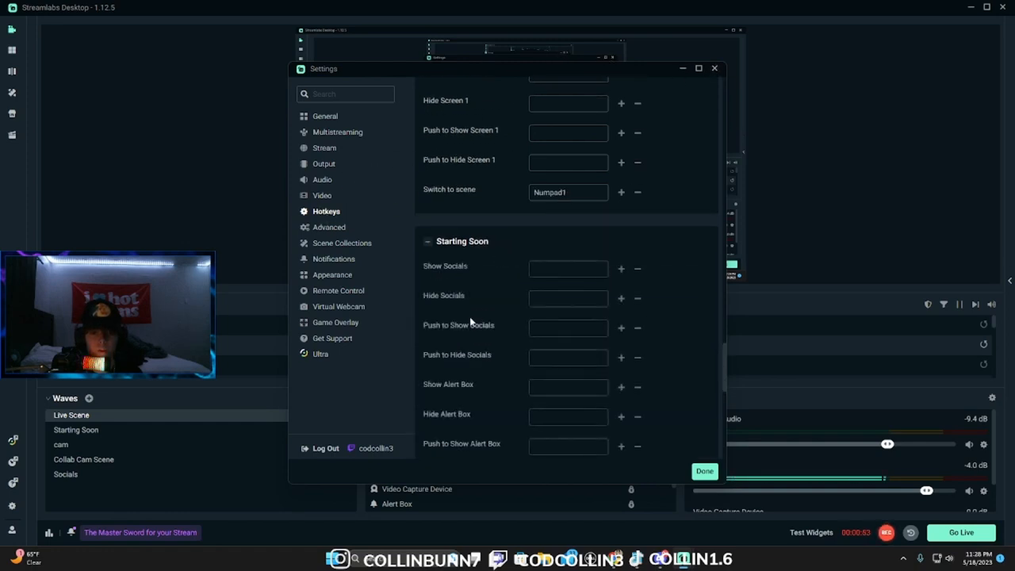
pyautogui.scroll(-3)
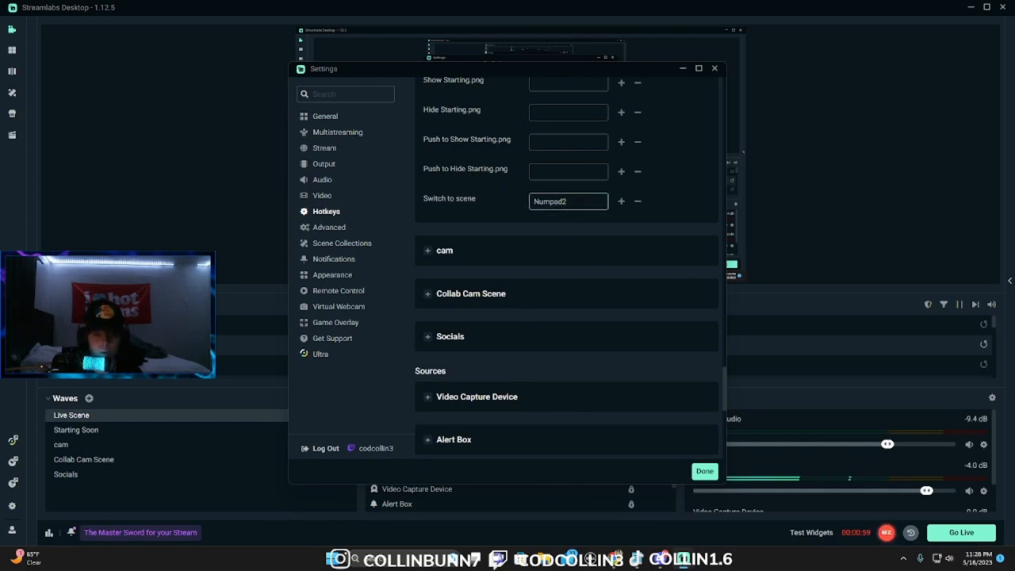
pyautogui.moveTo(650, 190)
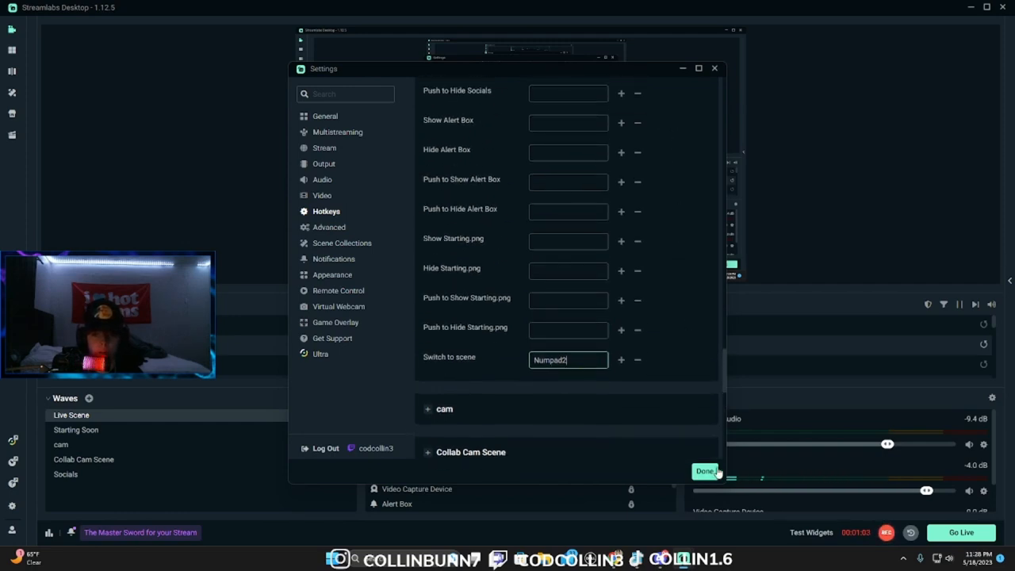
pyautogui.click(704, 470)
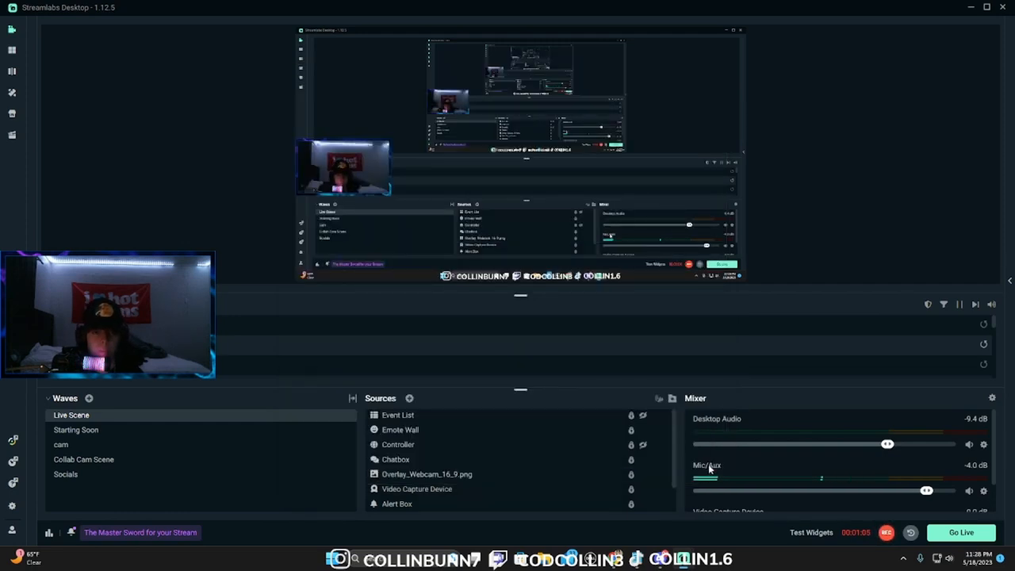